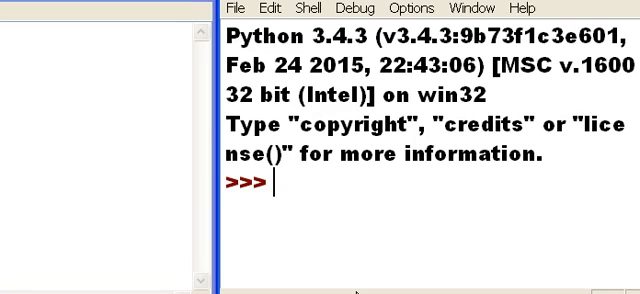
Enter 'from tkinter import *', then type Tk() at the next prompt.
type("fr")
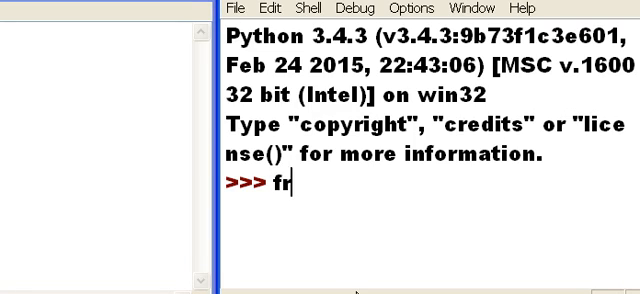
type("om tki")
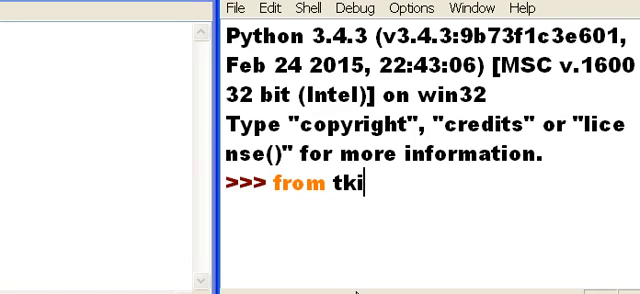
type("nter import *")
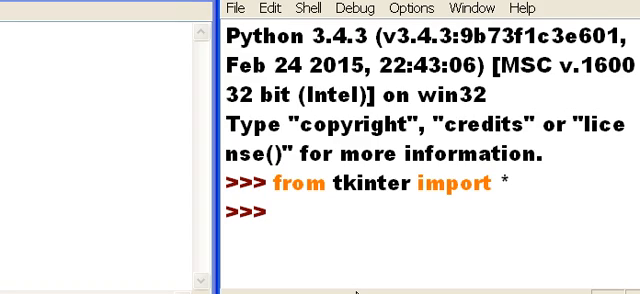
type("T")
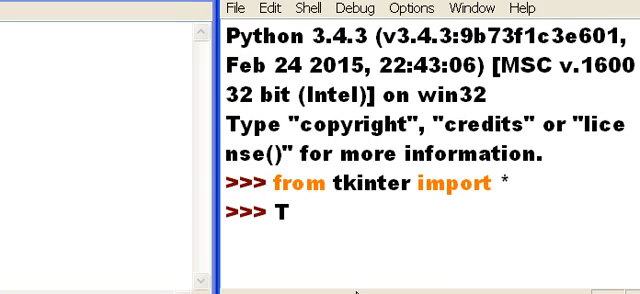
type("k()")
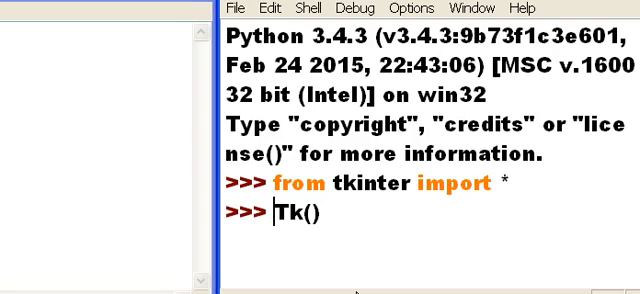
Prefix the call with 'root=' so root=Tk() opens an empty window titled tk.
type("root")
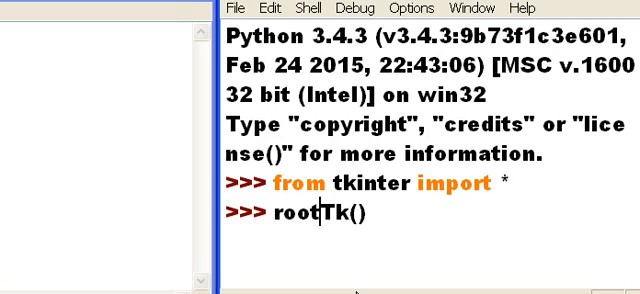
type("=")
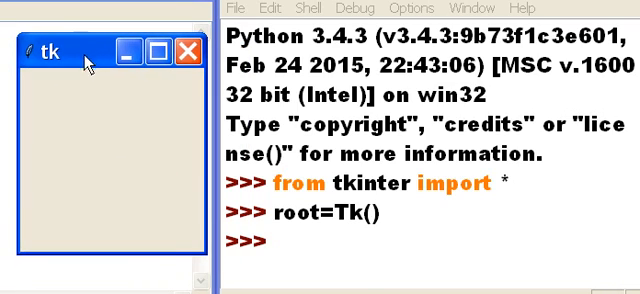
mouse_move(95, 58)
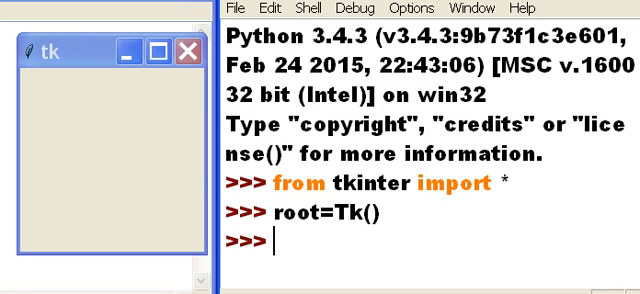
Clear a mistyped start and begin the line with Label(.
type("lab")
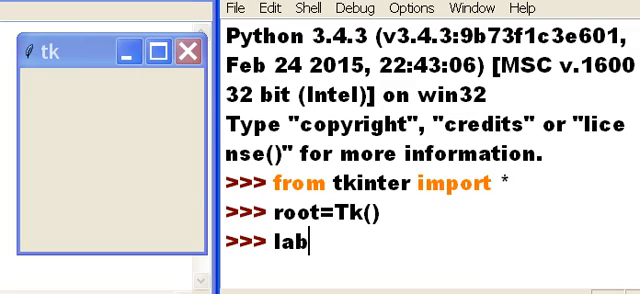
type("el =")
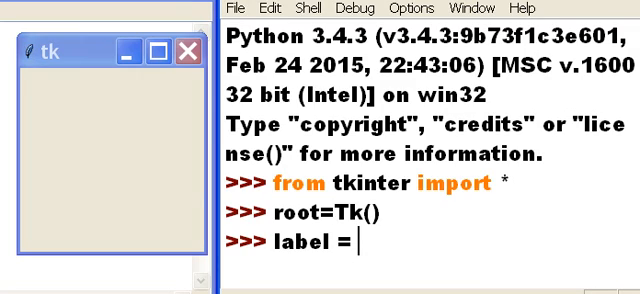
type("L")
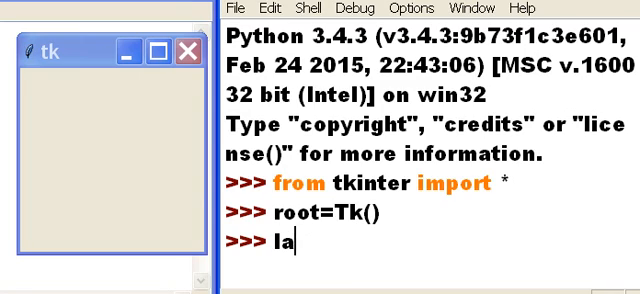
key("BackSpace")
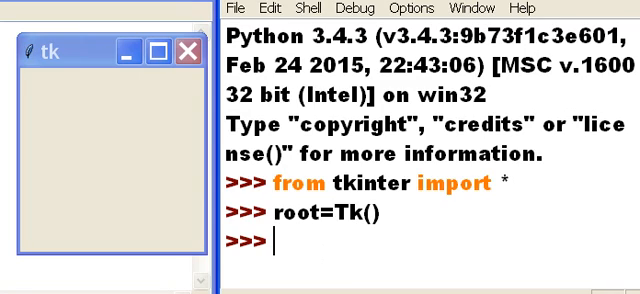
type("La")
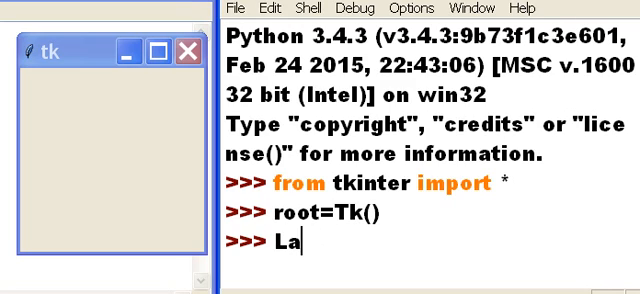
type("bel")
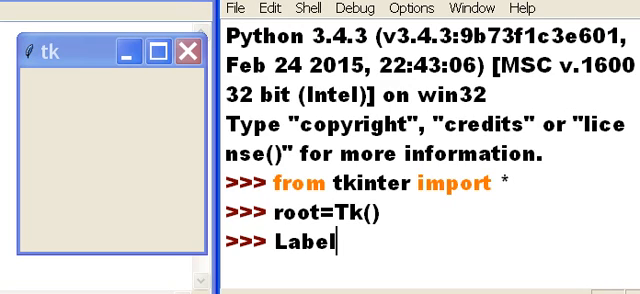
type("(")
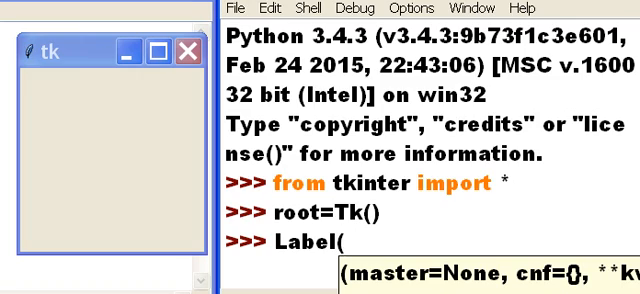
Complete the line as Label(root,text="Avengers").pack() to show the Avengers label.
type("roo")
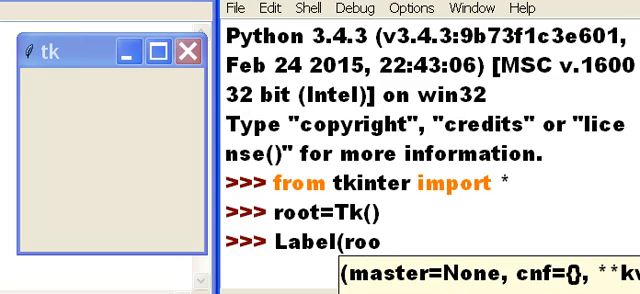
type("t,")
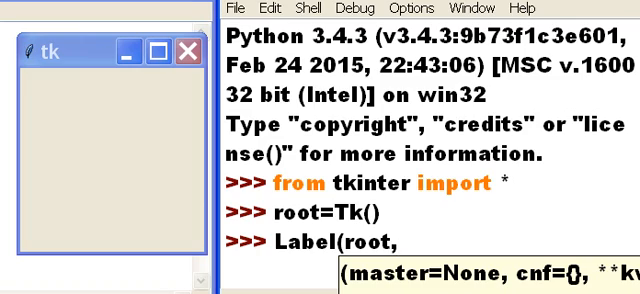
type("T")
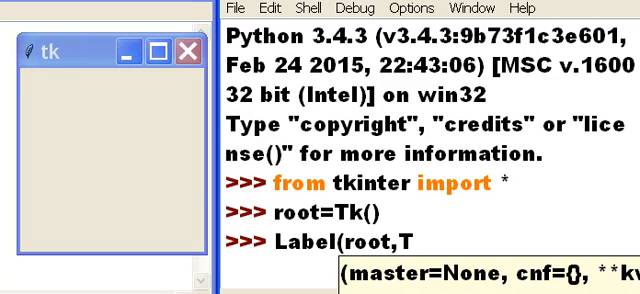
type("ext=")
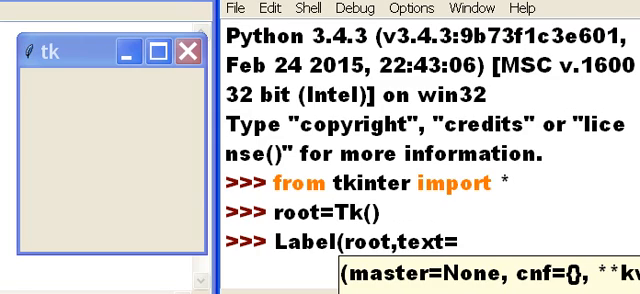
type("\"Ave")
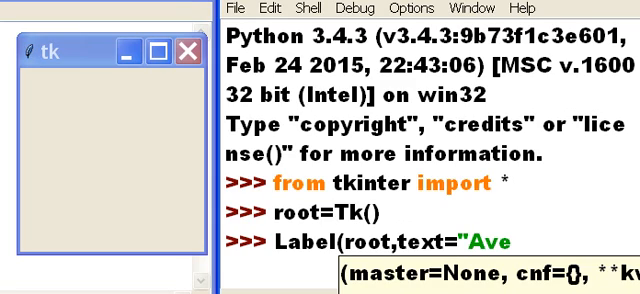
type("ngers")
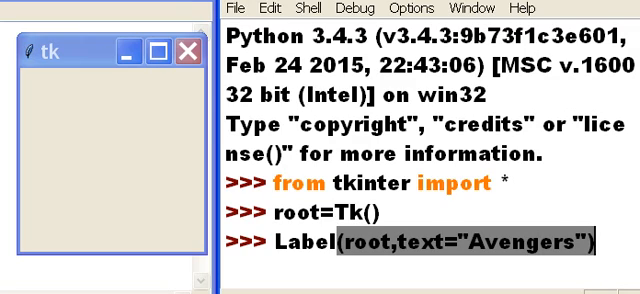
type(".")
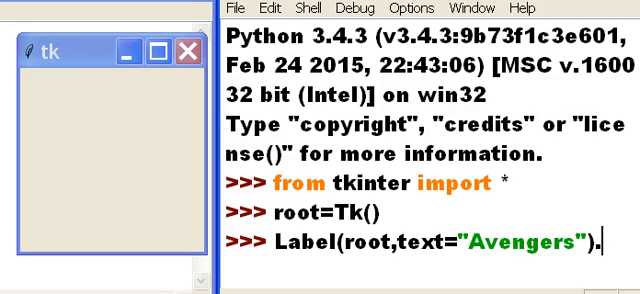
type("pa")
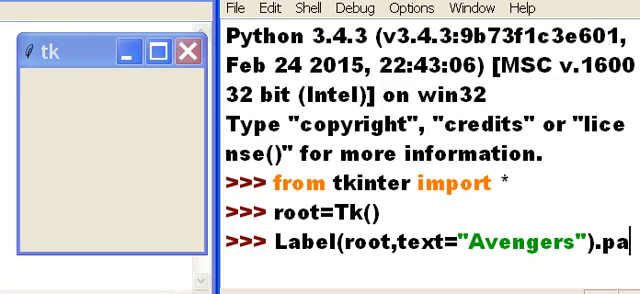
type("ck")
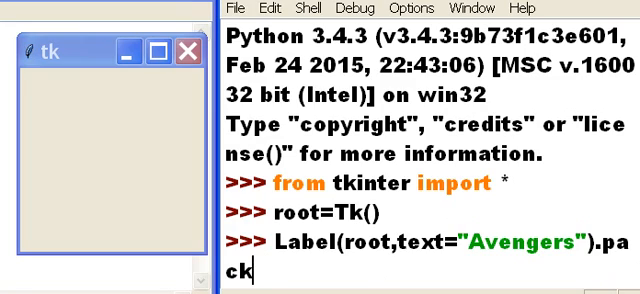
type("()")
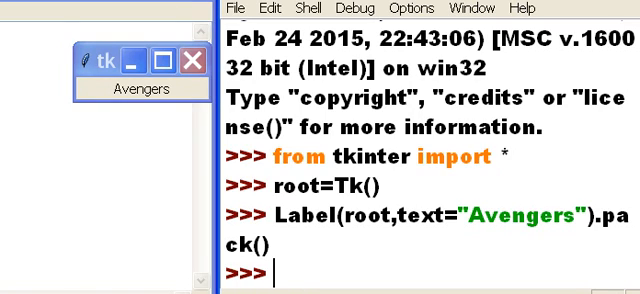
Run Label(root,text="Iron Man").pack() to add the Iron Man label.
type("Lab")
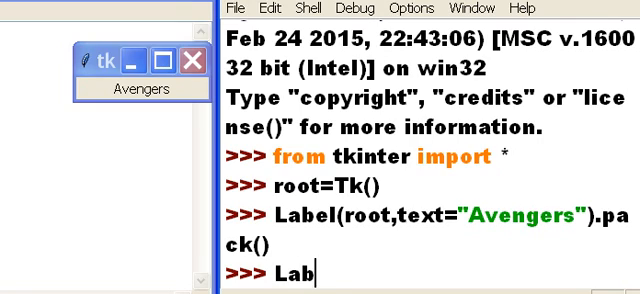
type("el(r")
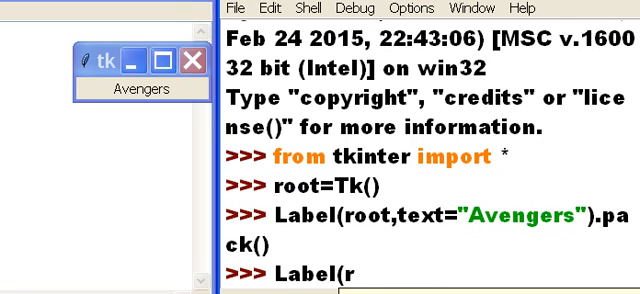
type("oot,te")
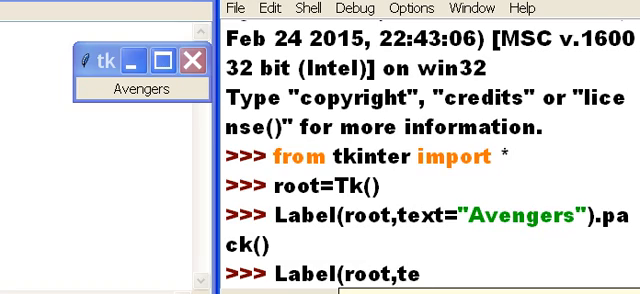
type("xt=\"")
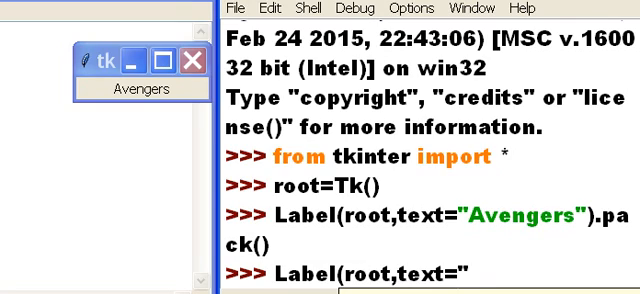
type("Iron")
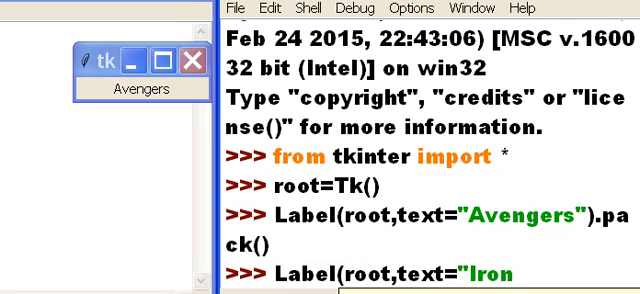
type("Man\").pack(")
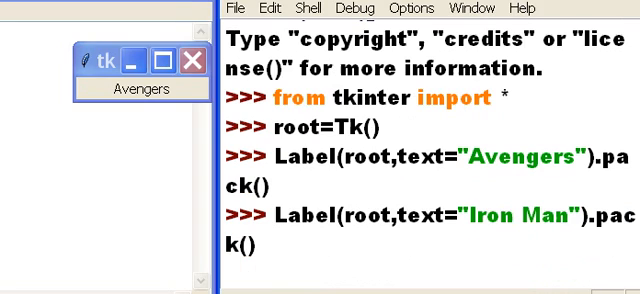
key("Return")
type("Label(root,text=\"Iron Man\").pack()")
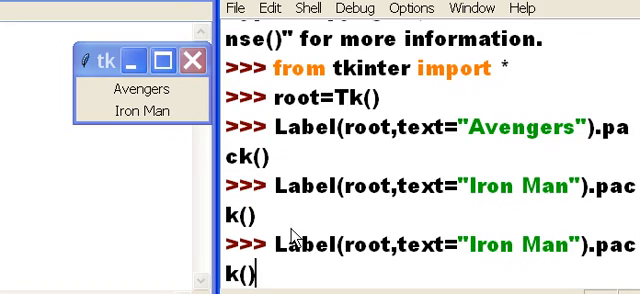
mouse_move(310, 275)
type("Hulk")
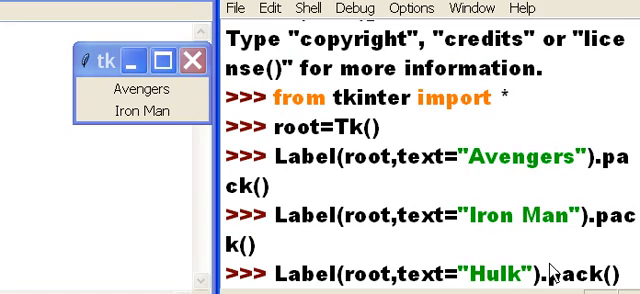
Run Label(root,text="Hulk").pack() to add the Hulk label.
key("Return")
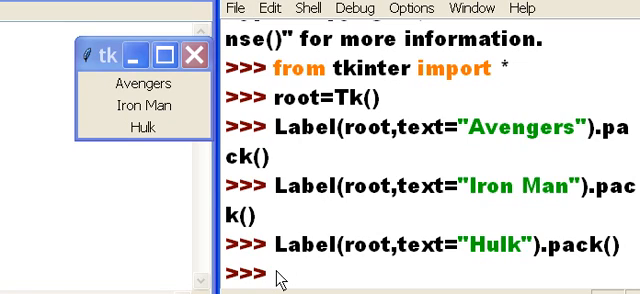
Type root.mainloop() at the prompt with help from the autocomplete list.
type("root.")
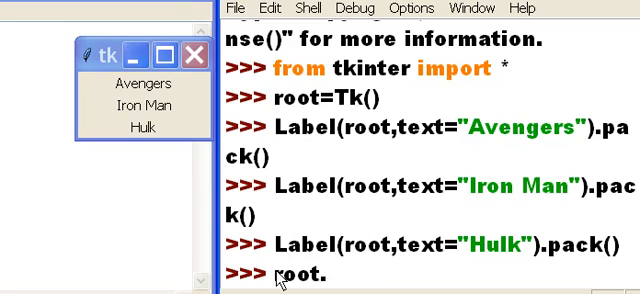
type(".")
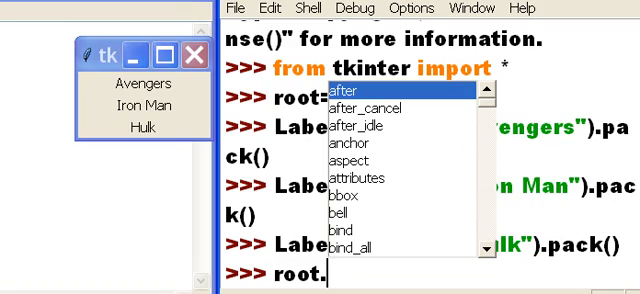
type("mainloop(")
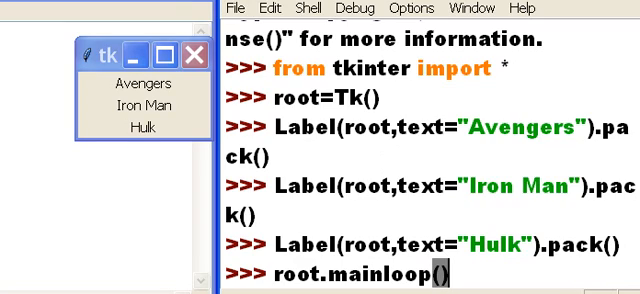
mouse_move(203, 177)
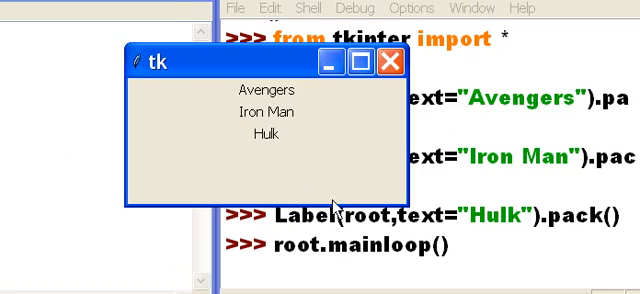
mouse_move(360, 172)
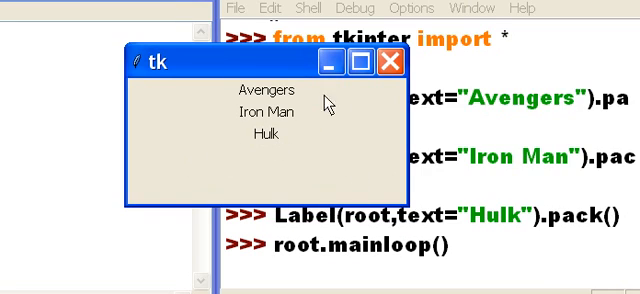
mouse_move(383, 62)
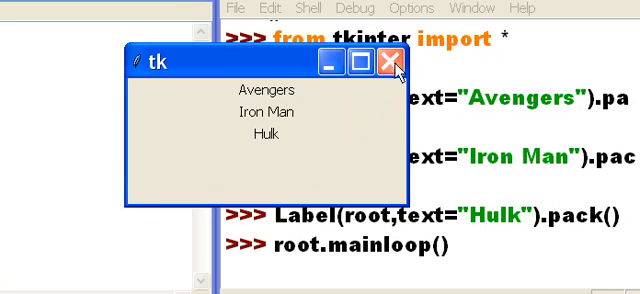
mouse_move(256, 270)
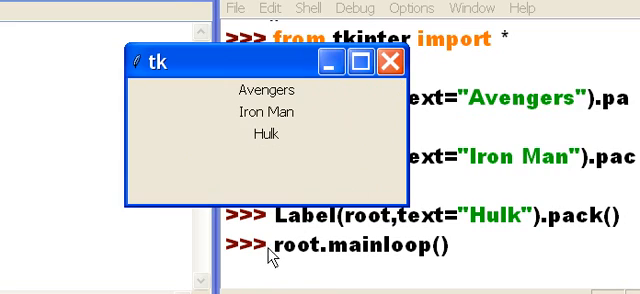
Close the three-label tk window with its X button.
left_click(391, 64)
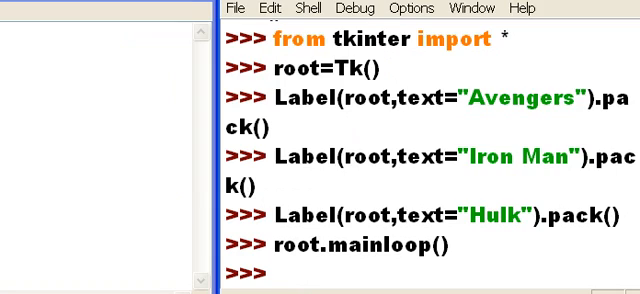
mouse_move(315, 286)
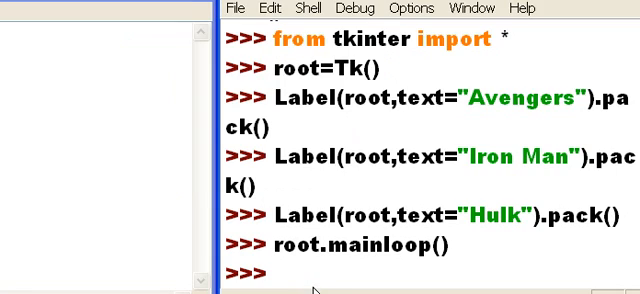